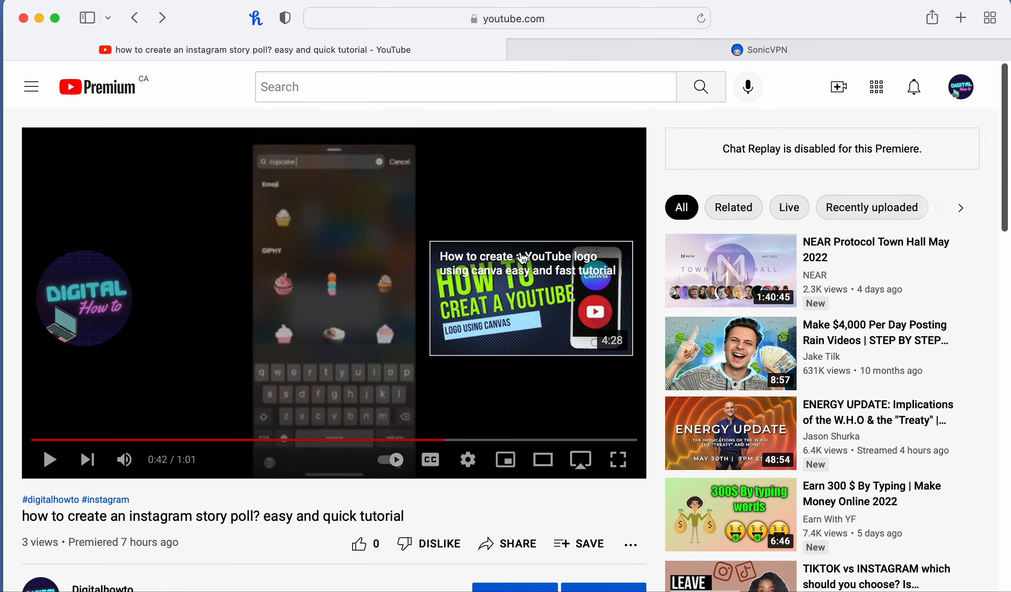
- Edit the tutorial's YouTube address so it opens on the YT5s.com downloader
{"action": "left_click", "coordinate": [507, 18]}
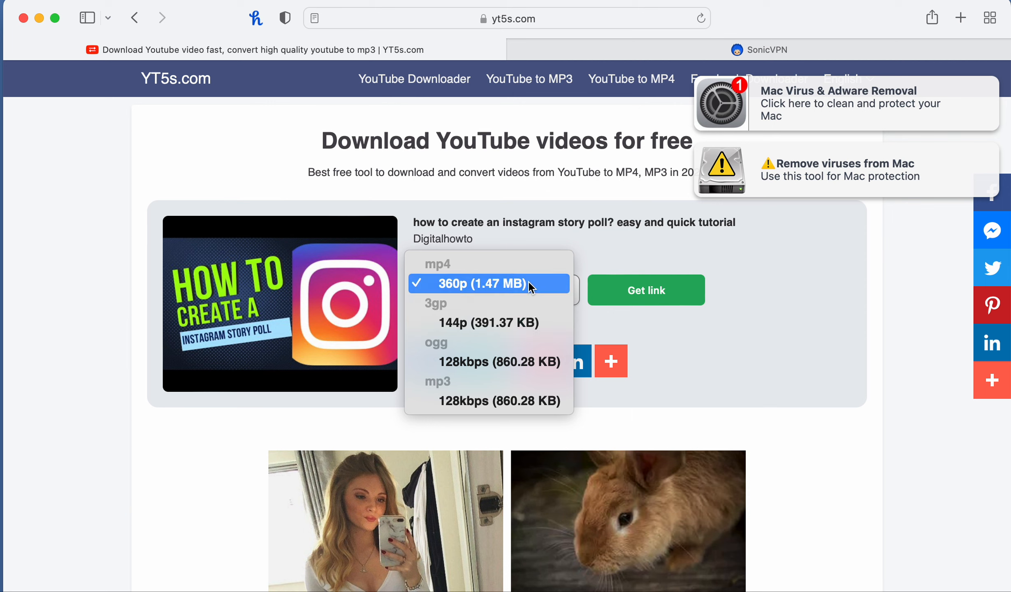
- Choose the 360p MP4 (1.47 MB) format and request its download
{"action": "left_click", "coordinate": [645, 290]}
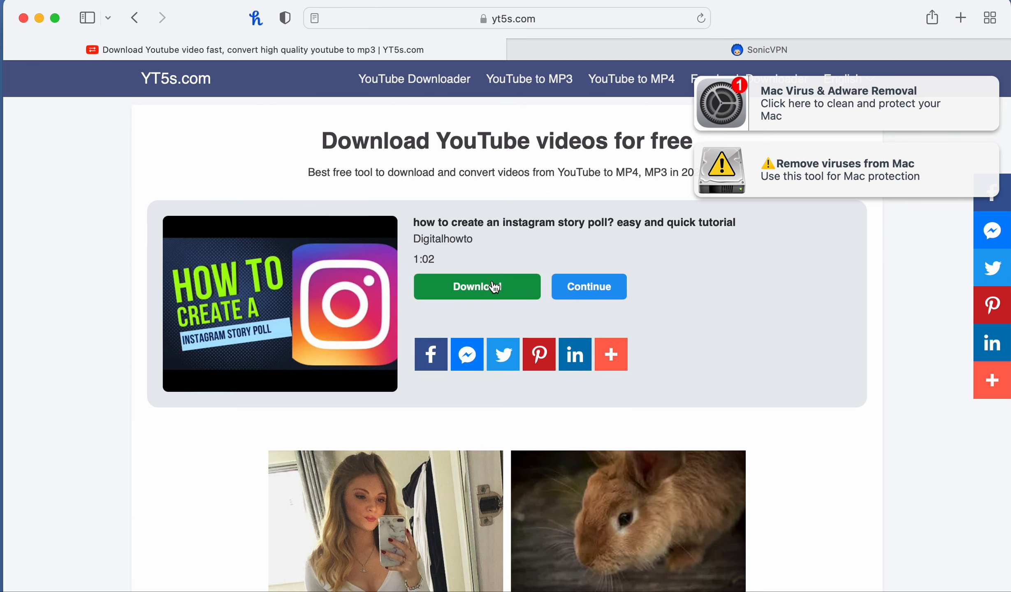
{"action": "left_click", "coordinate": [476, 287]}
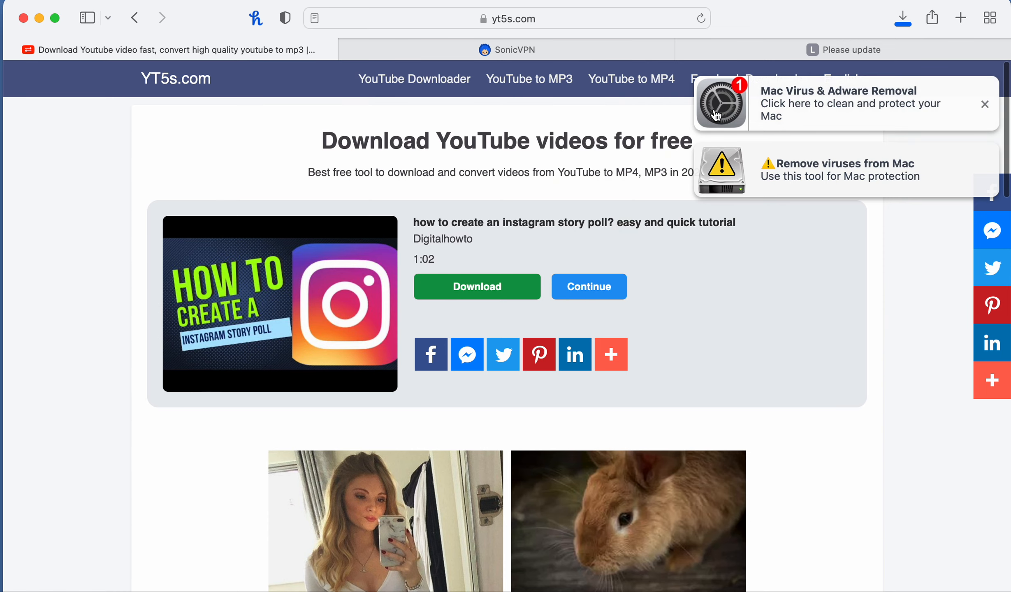
- Retry the 360p download and allow downloads from yt5s.com
{"action": "left_click", "coordinate": [476, 286]}
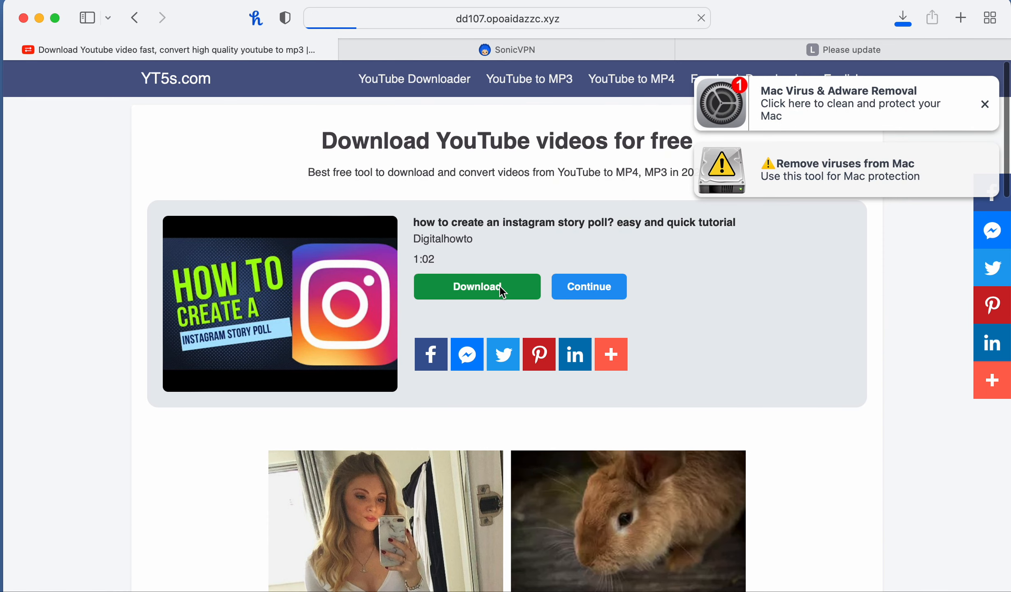
{"action": "left_click", "coordinate": [476, 286]}
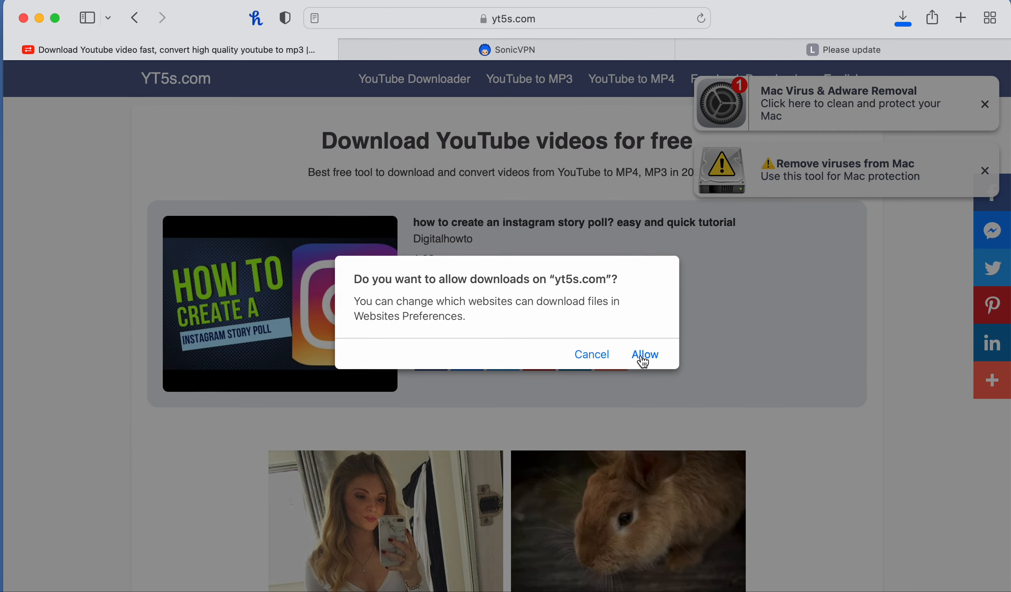
{"action": "left_click", "coordinate": [645, 355]}
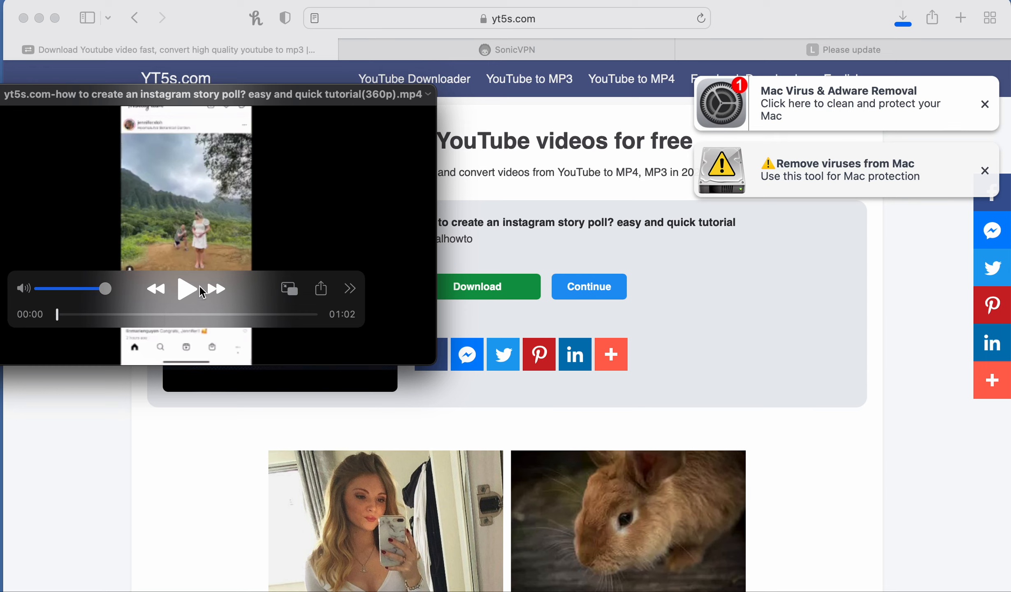
- Start playback of the downloaded story poll tutorial in QuickTime Player
{"action": "left_click", "coordinate": [188, 289]}
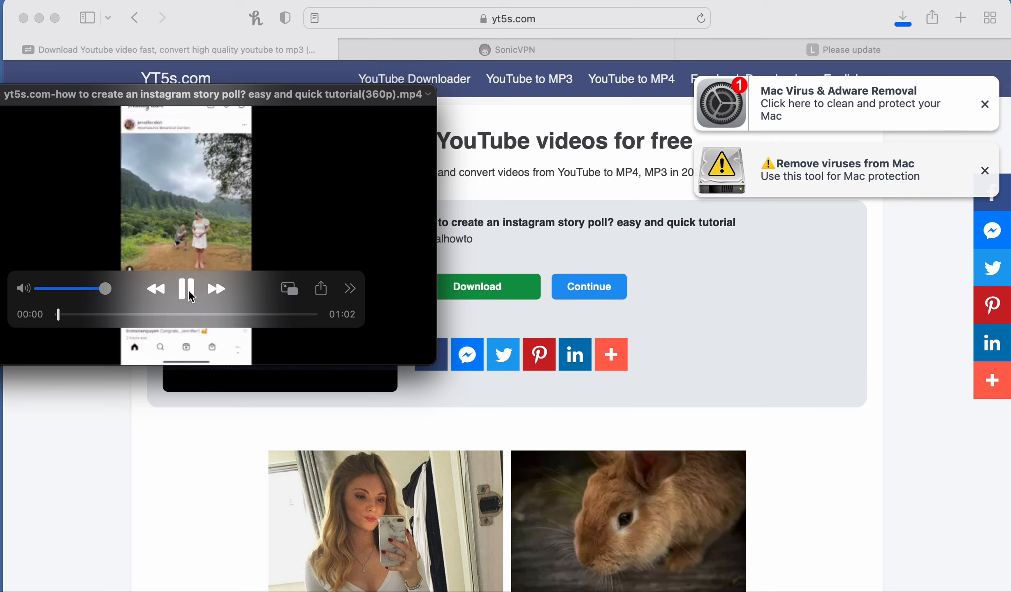
{"action": "left_click", "coordinate": [189, 289]}
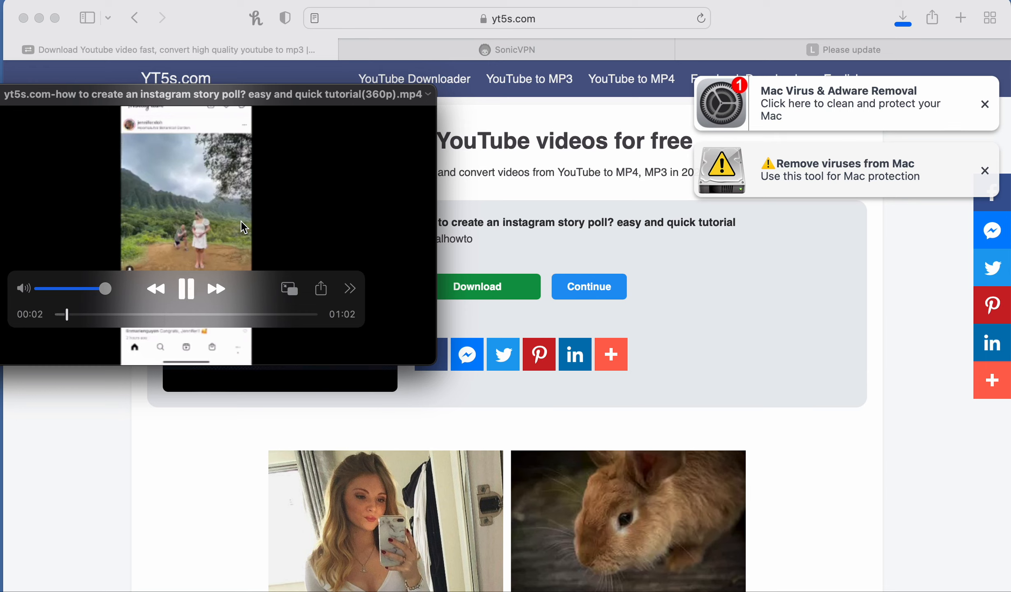